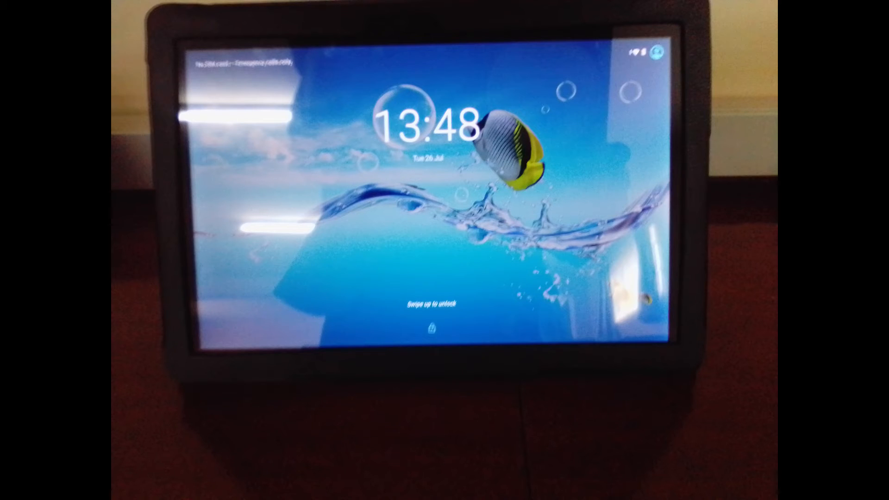
Swipe up on the lock screen to reveal the home screen apps.
left_click_drag(431, 284, 431, 114)
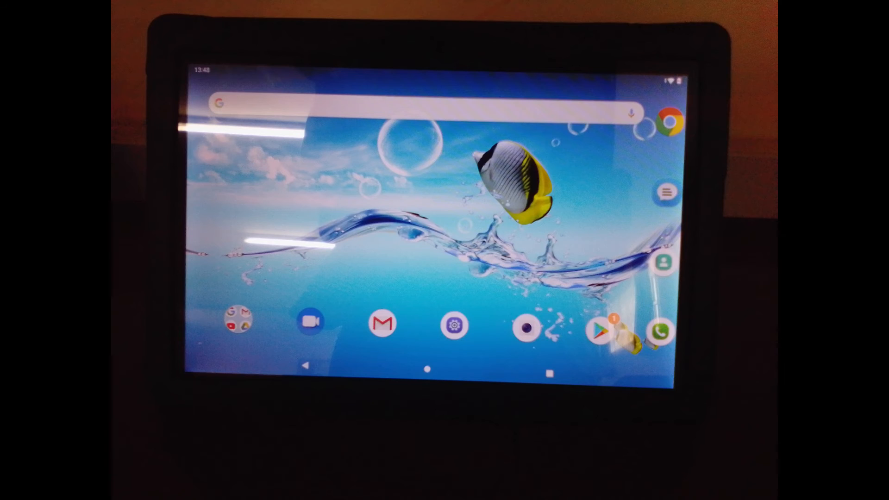